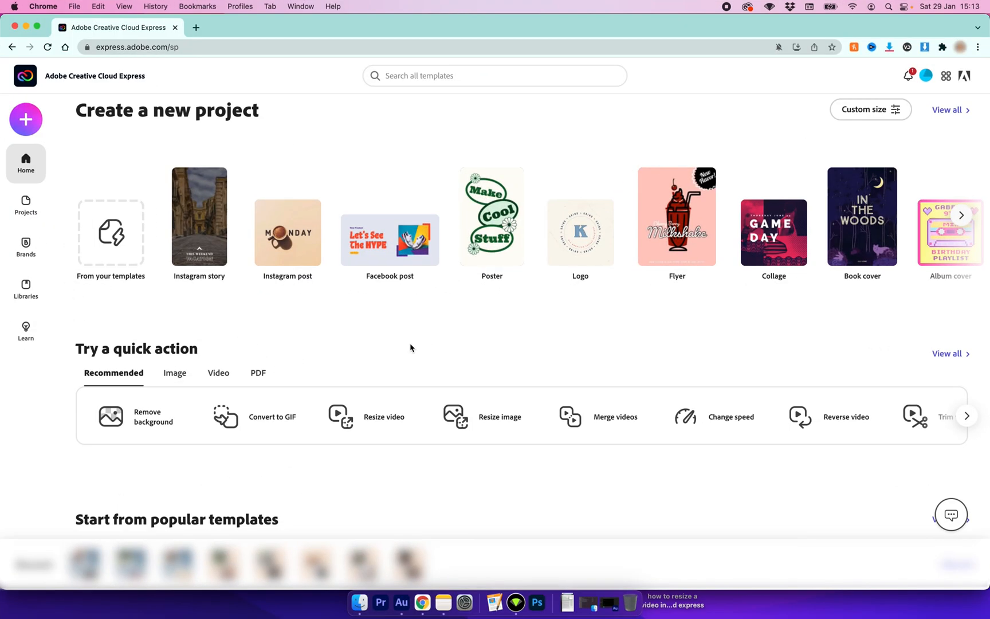
# Step: Show the create-new panel with image, video and PDF quick actions from the sidebar + button
pyautogui.click(26, 119)
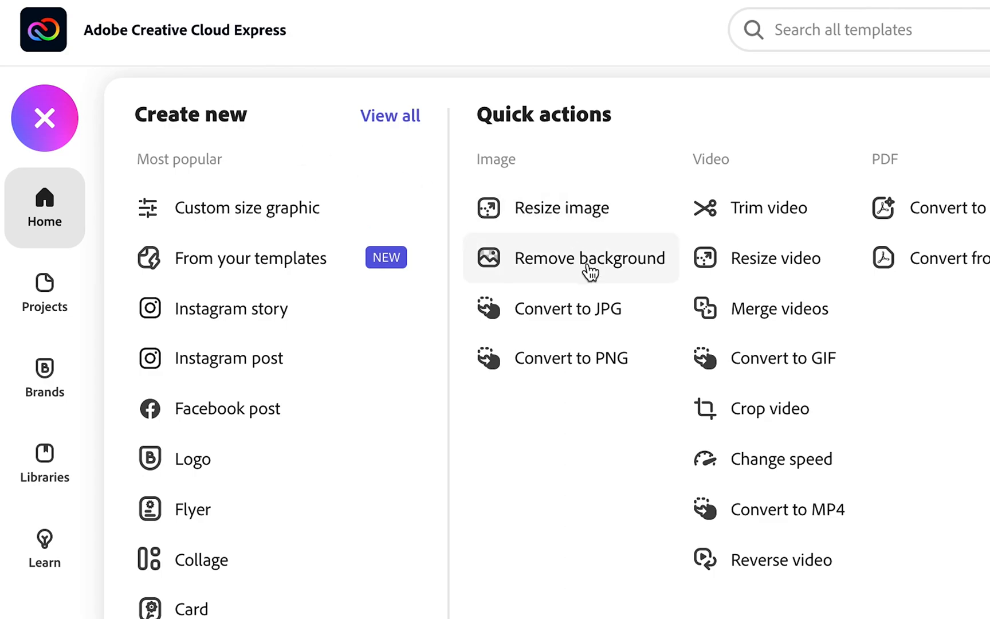
pyautogui.moveTo(591, 280)
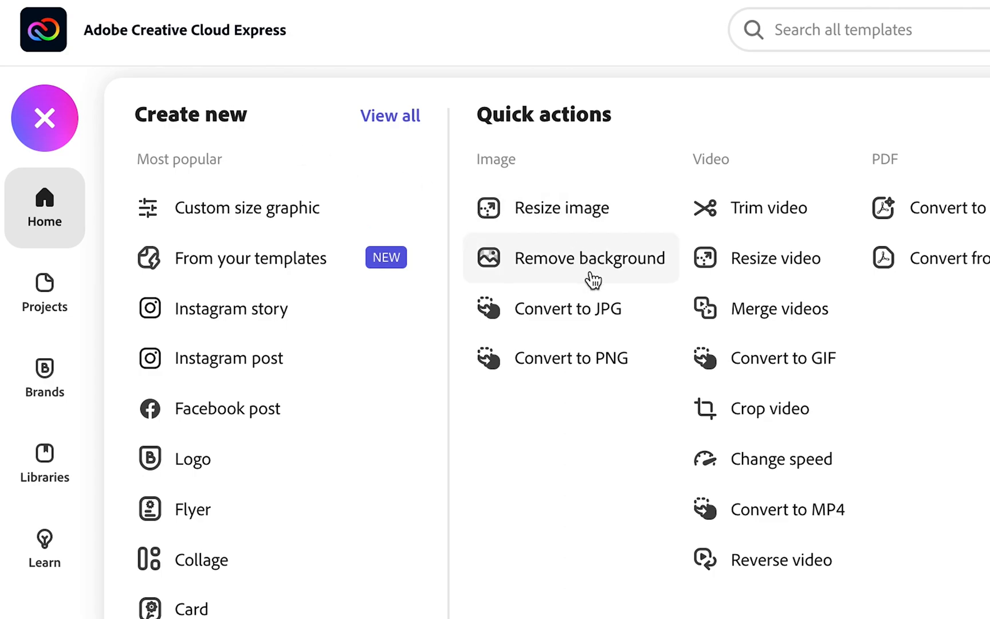
pyautogui.click(589, 257)
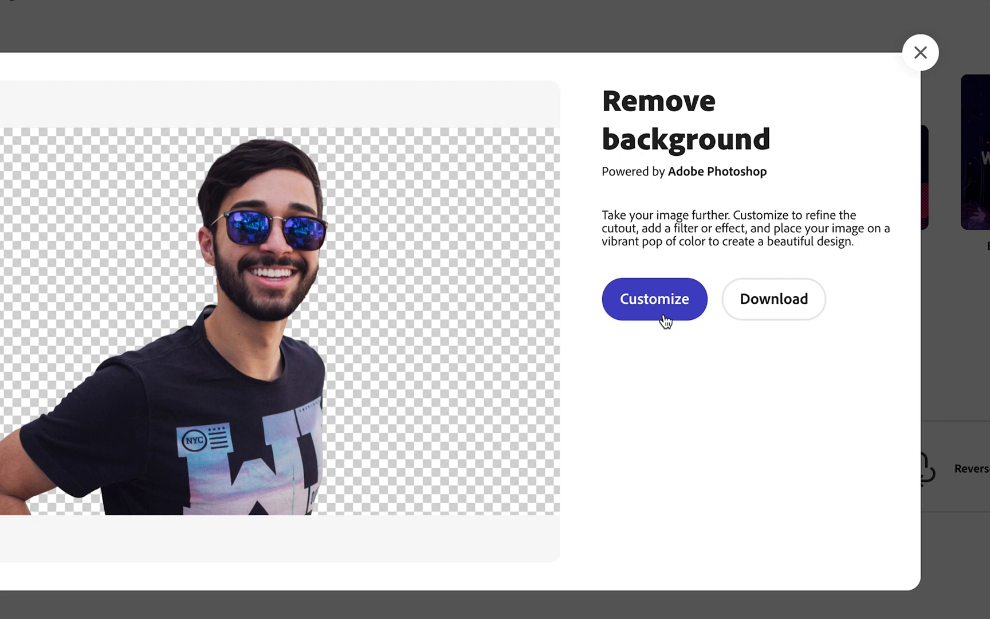
pyautogui.moveTo(693, 326)
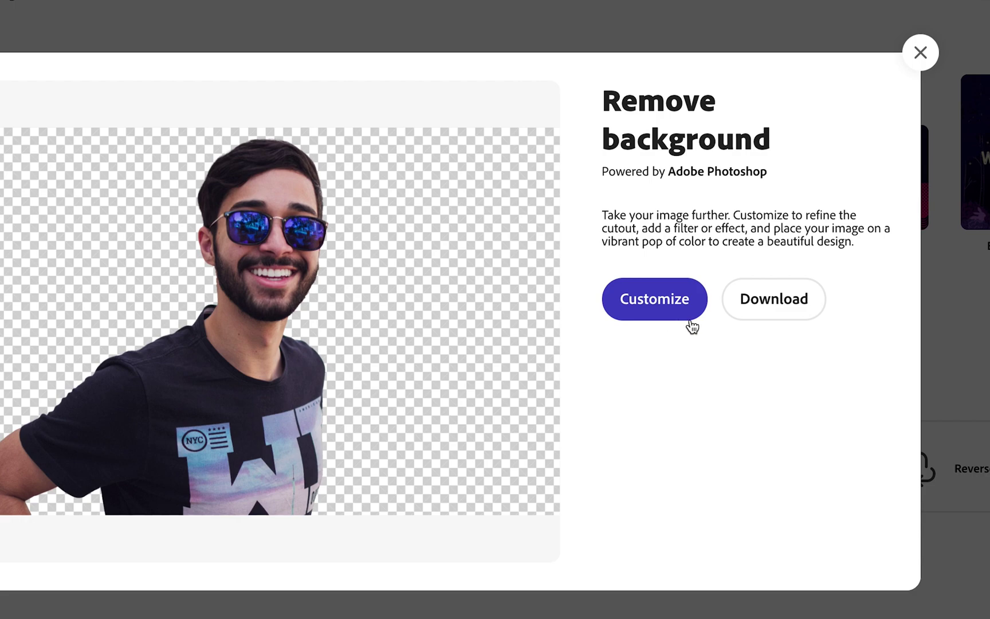
# Step: Download the background-removed portrait as a transparent PNG
pyautogui.click(773, 299)
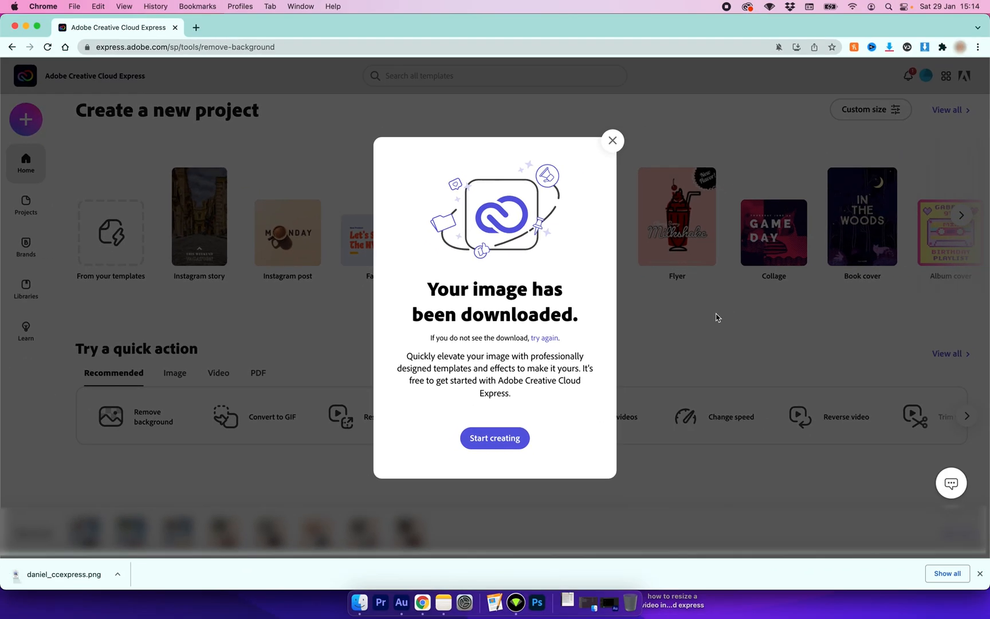